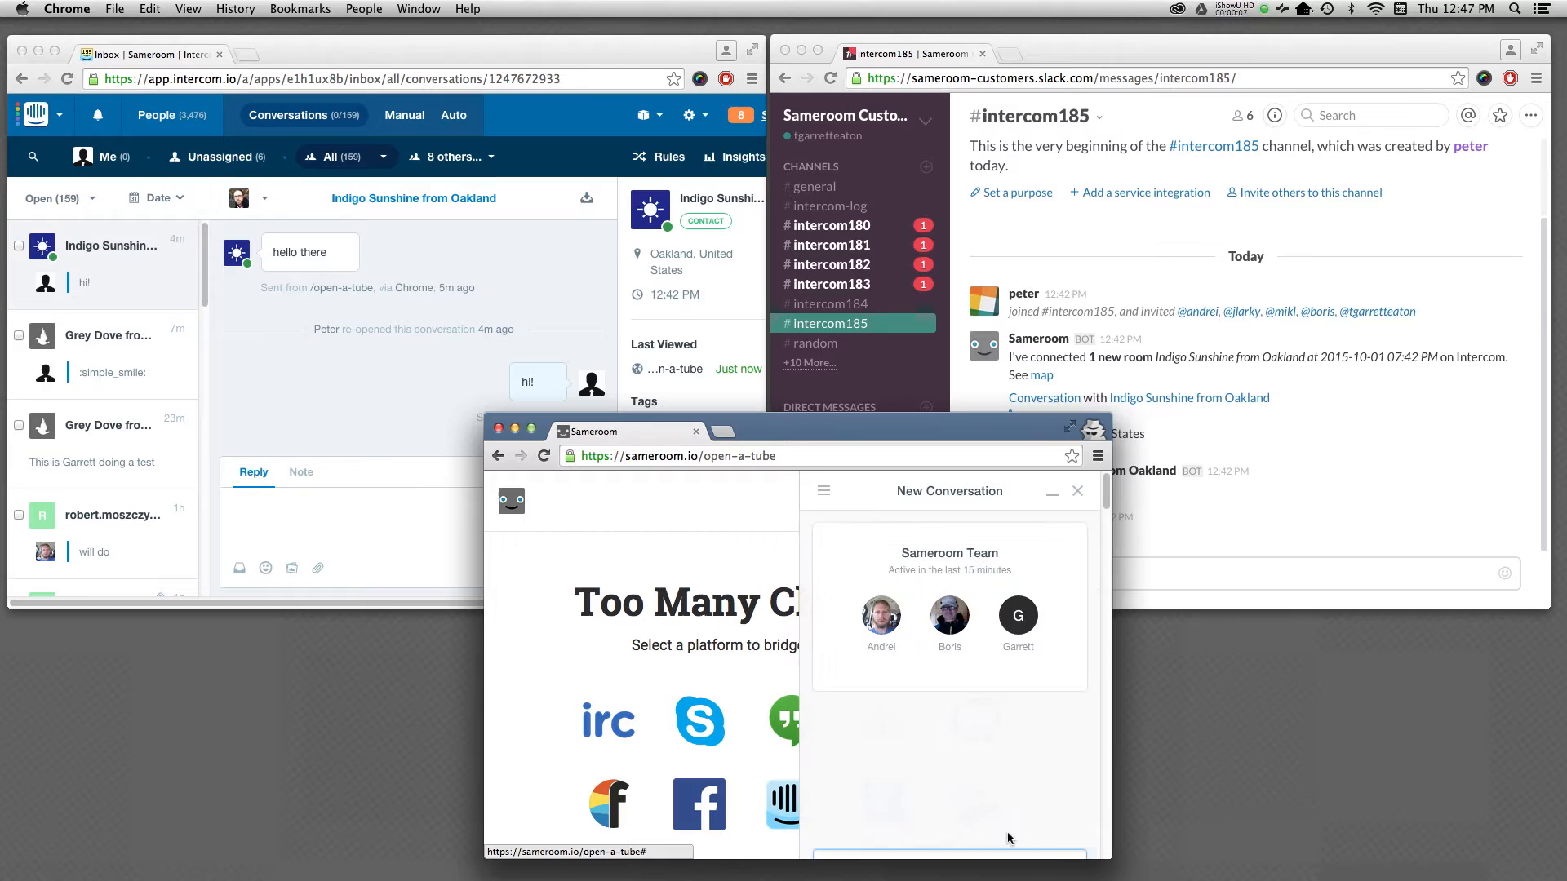
# Send the visitor greeting 'hello there' from the Intercom Messenger widget
pyautogui.write('hello t')
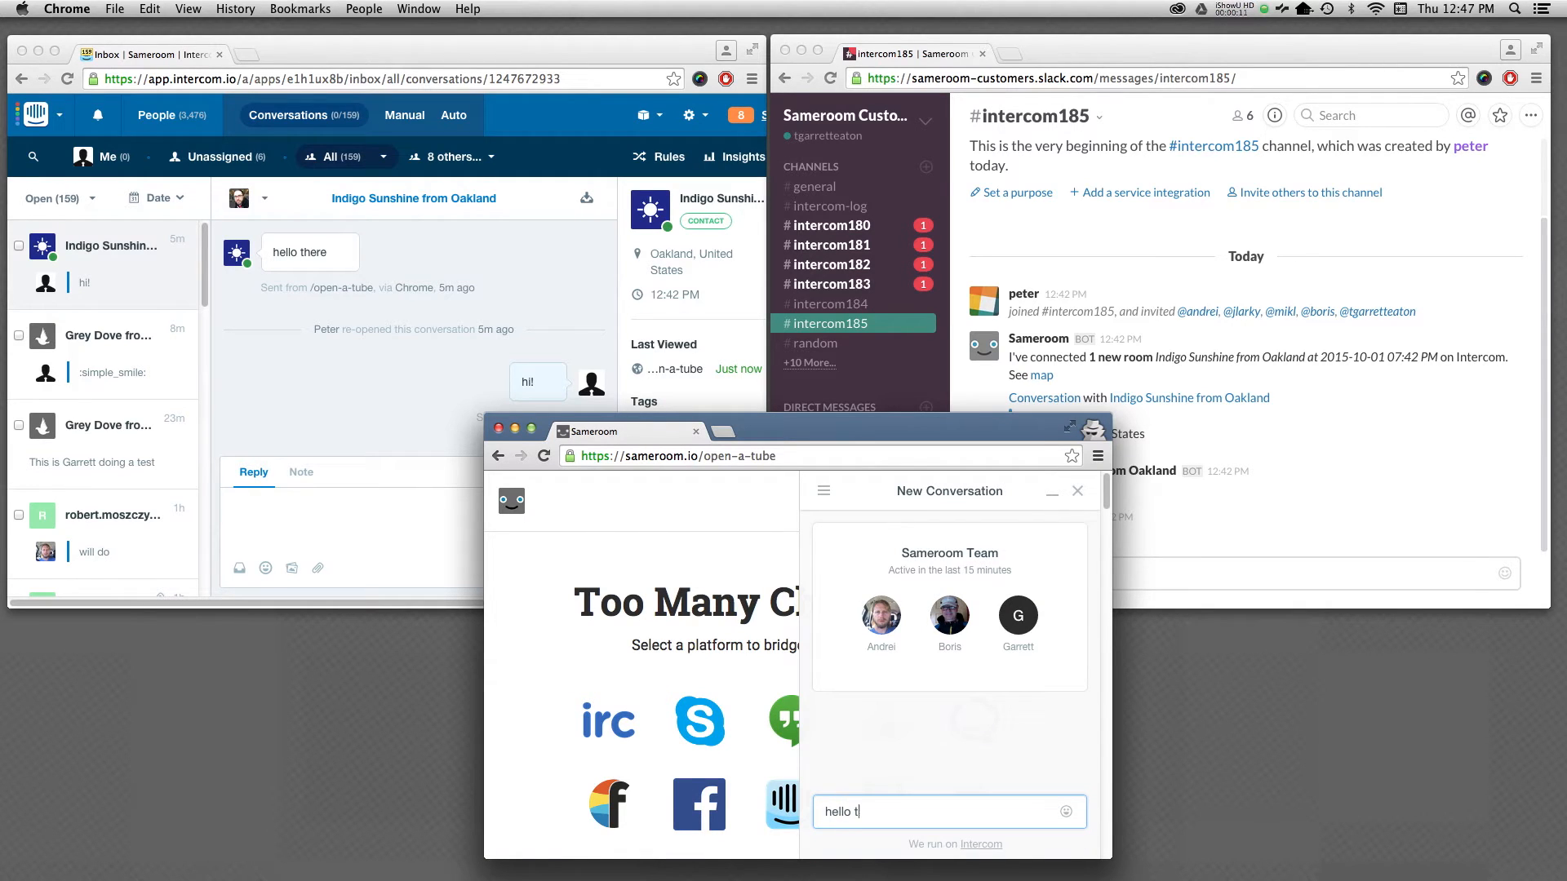
pyautogui.press('enter')
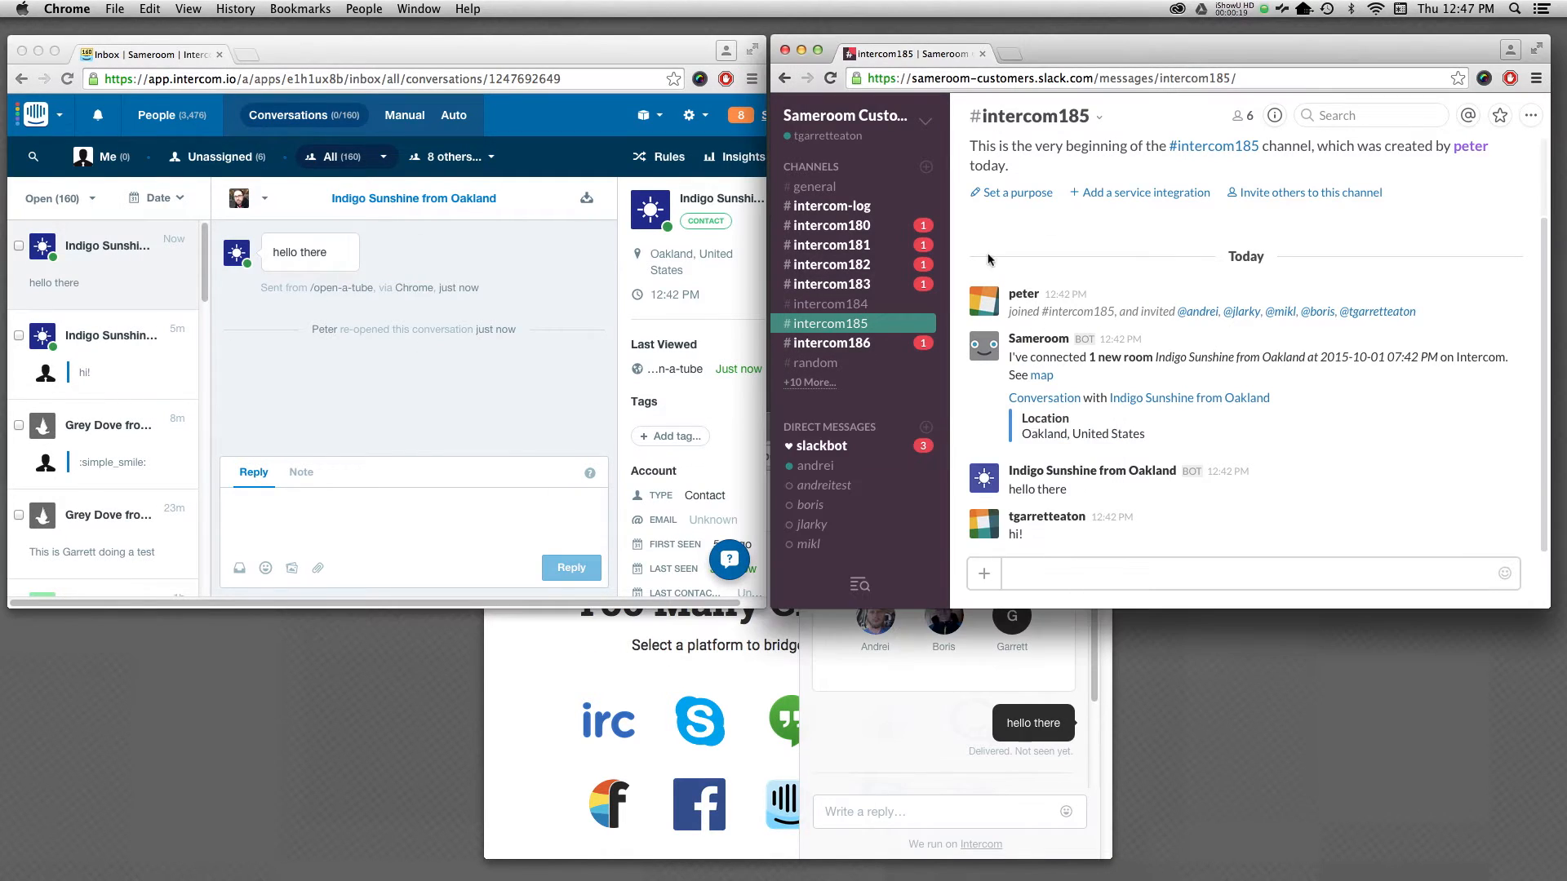
# View #intercom-log showing the new Indigo Sunshine (Oakland) conversation
pyautogui.click(831, 206)
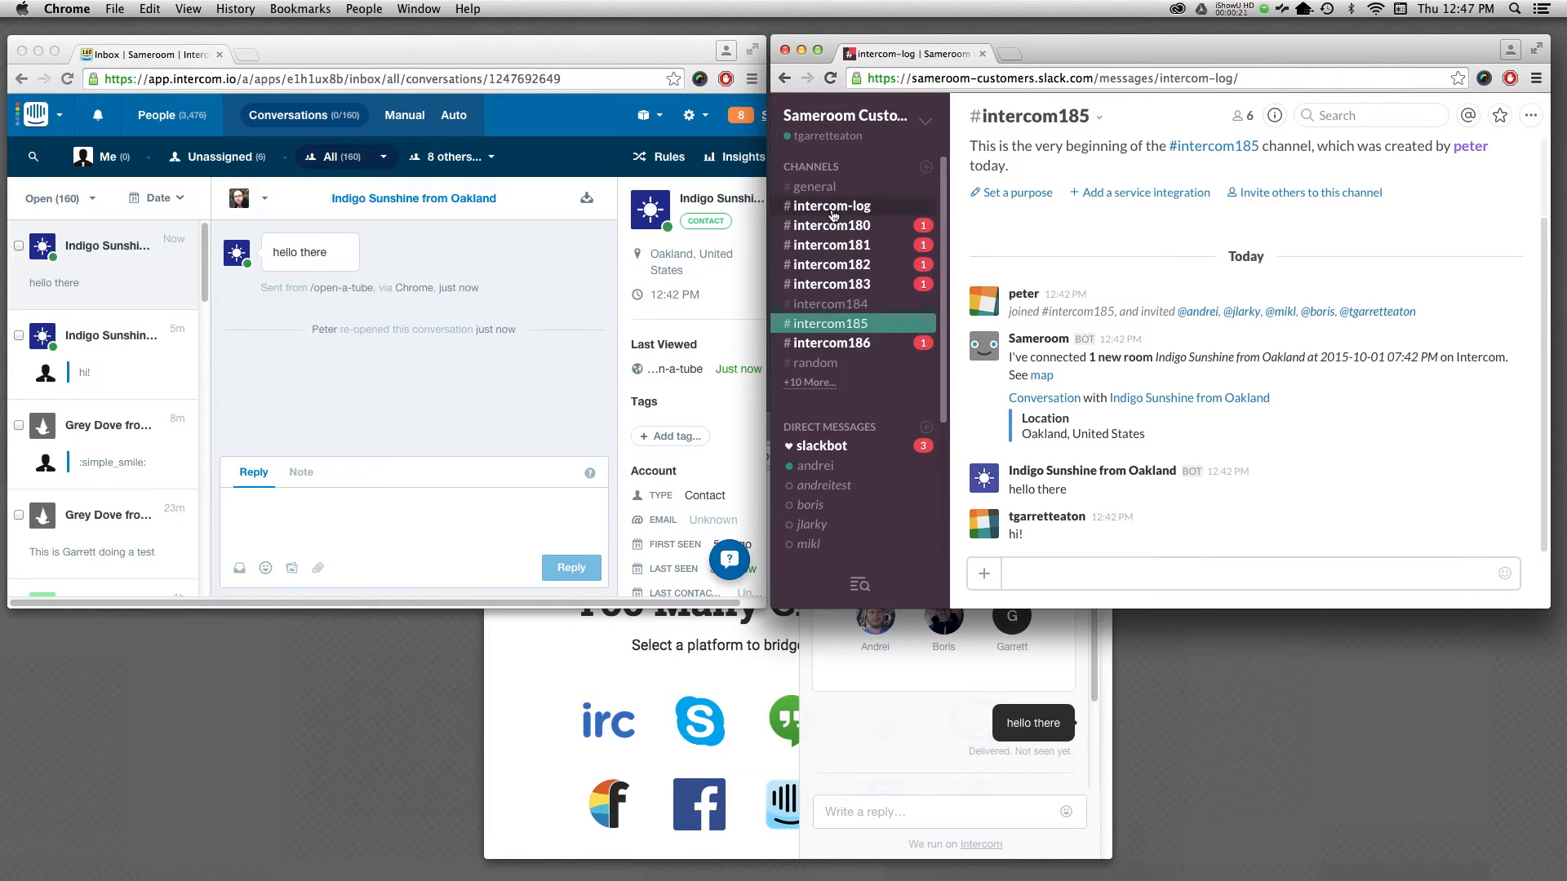
pyautogui.click(827, 205)
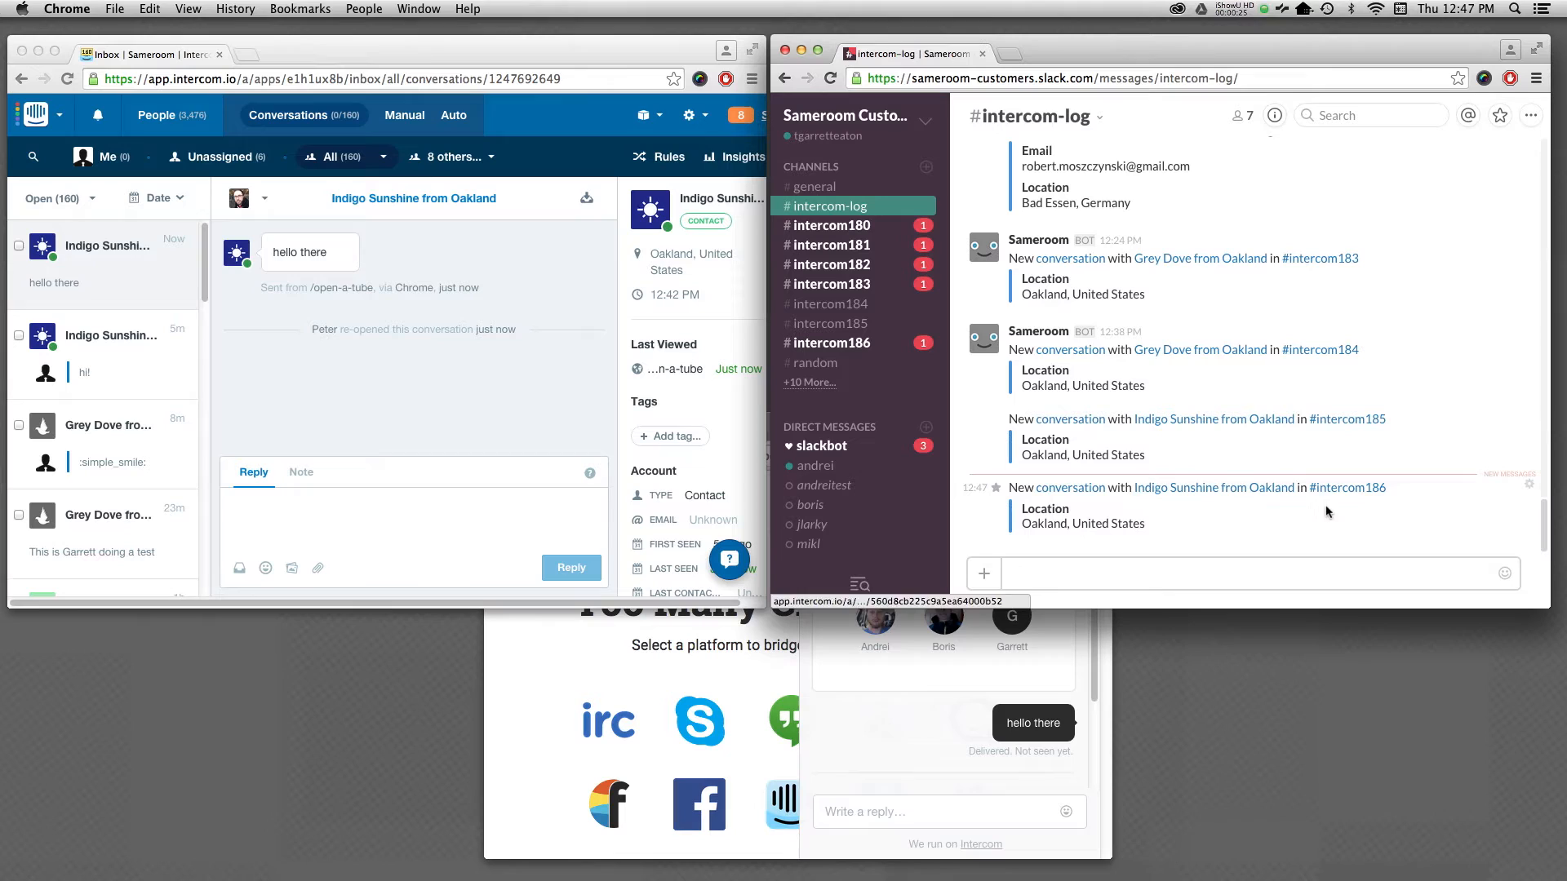
pyautogui.moveTo(1347, 488)
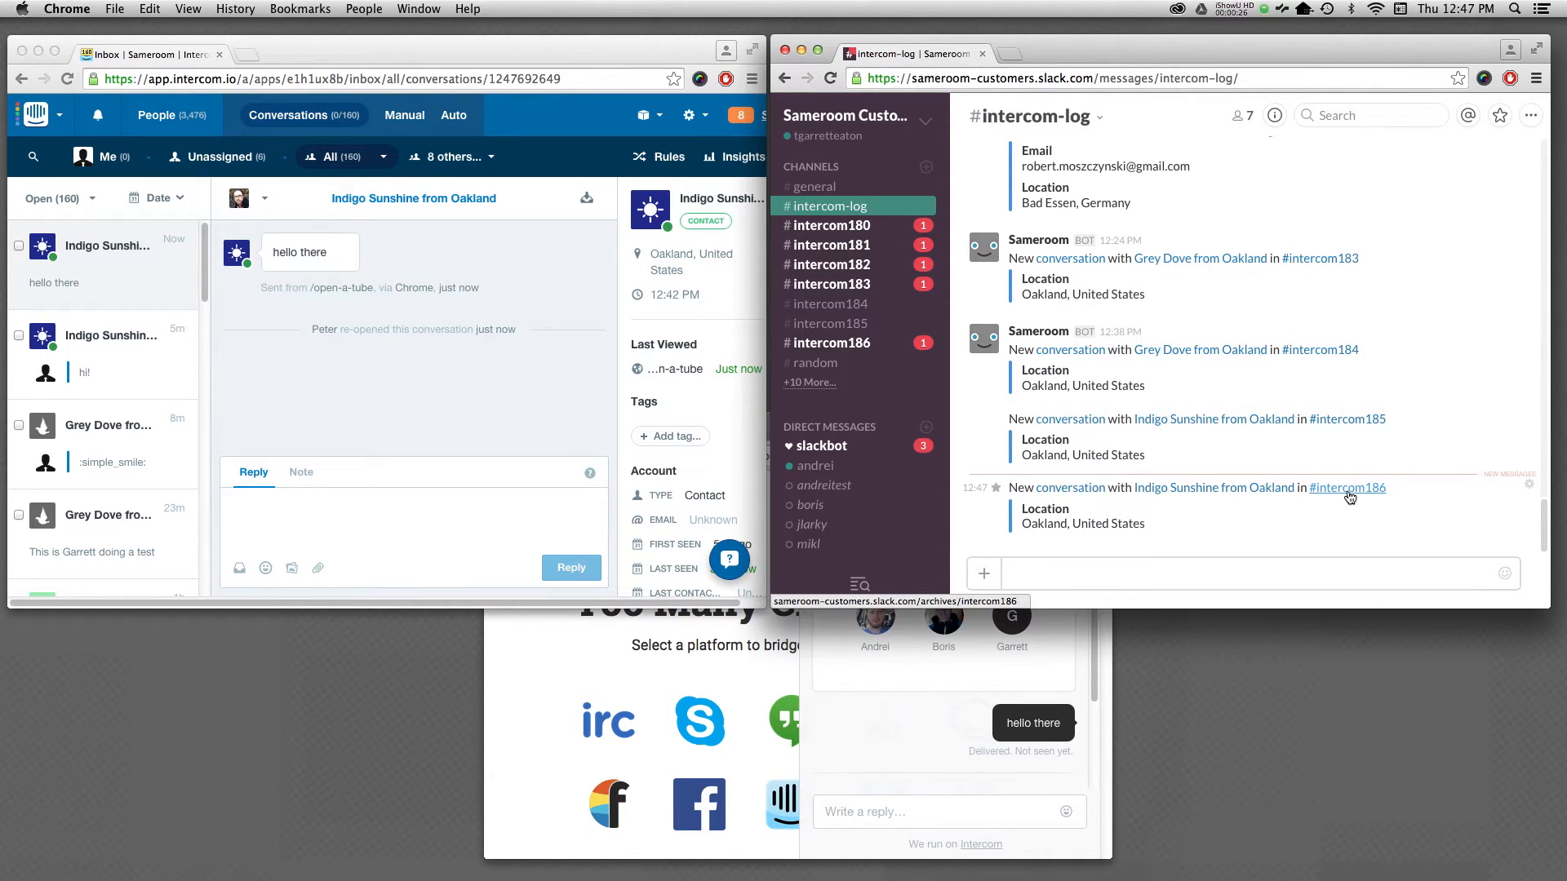
pyautogui.click(1346, 488)
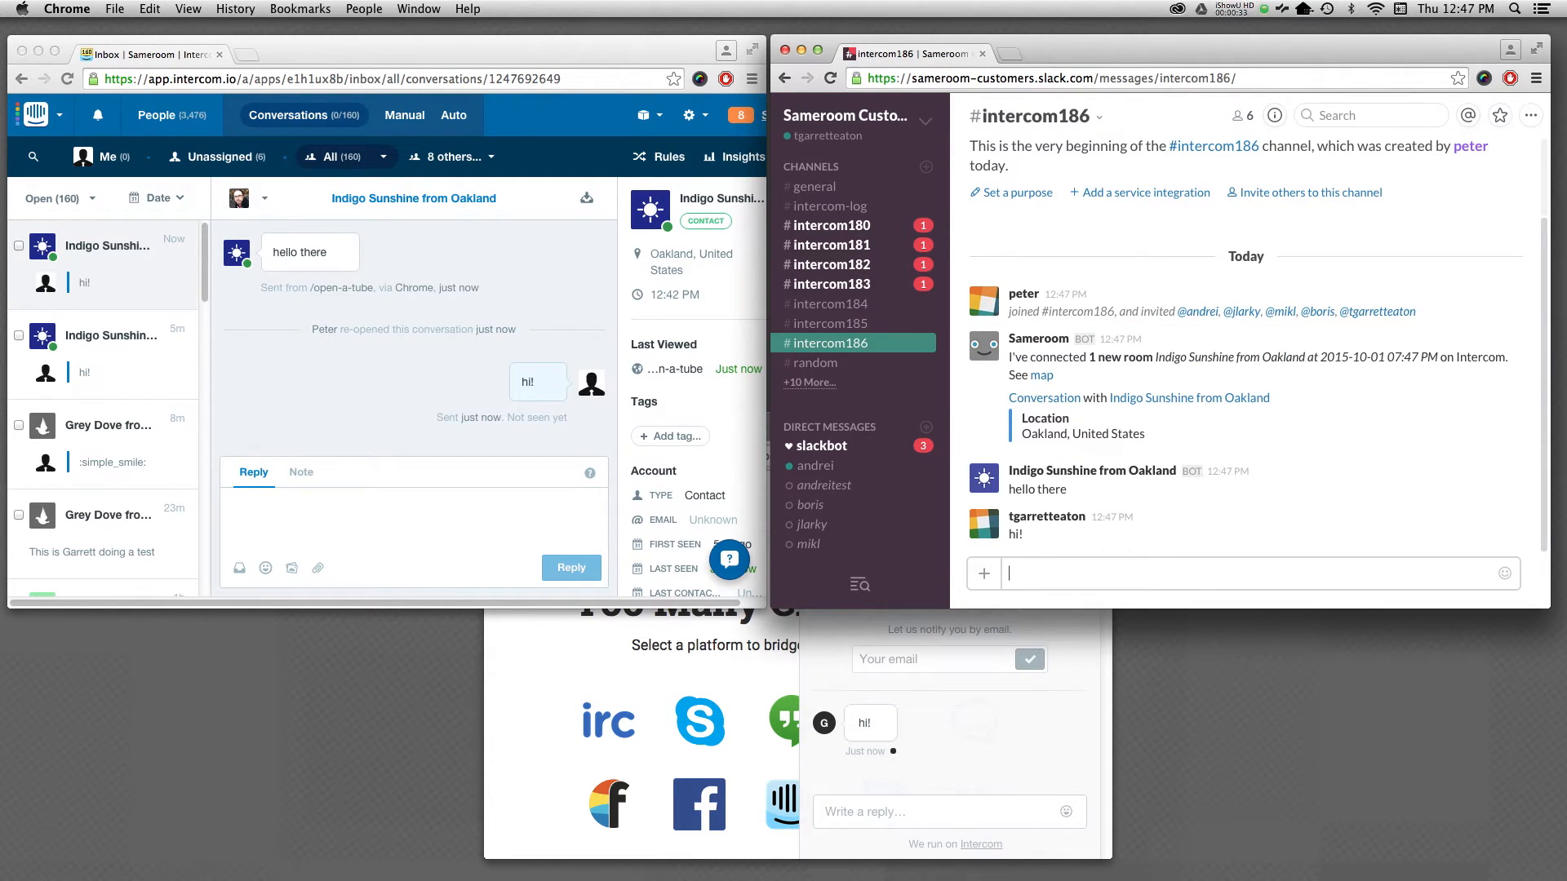
pyautogui.write('^^^ @andrei take a look here')
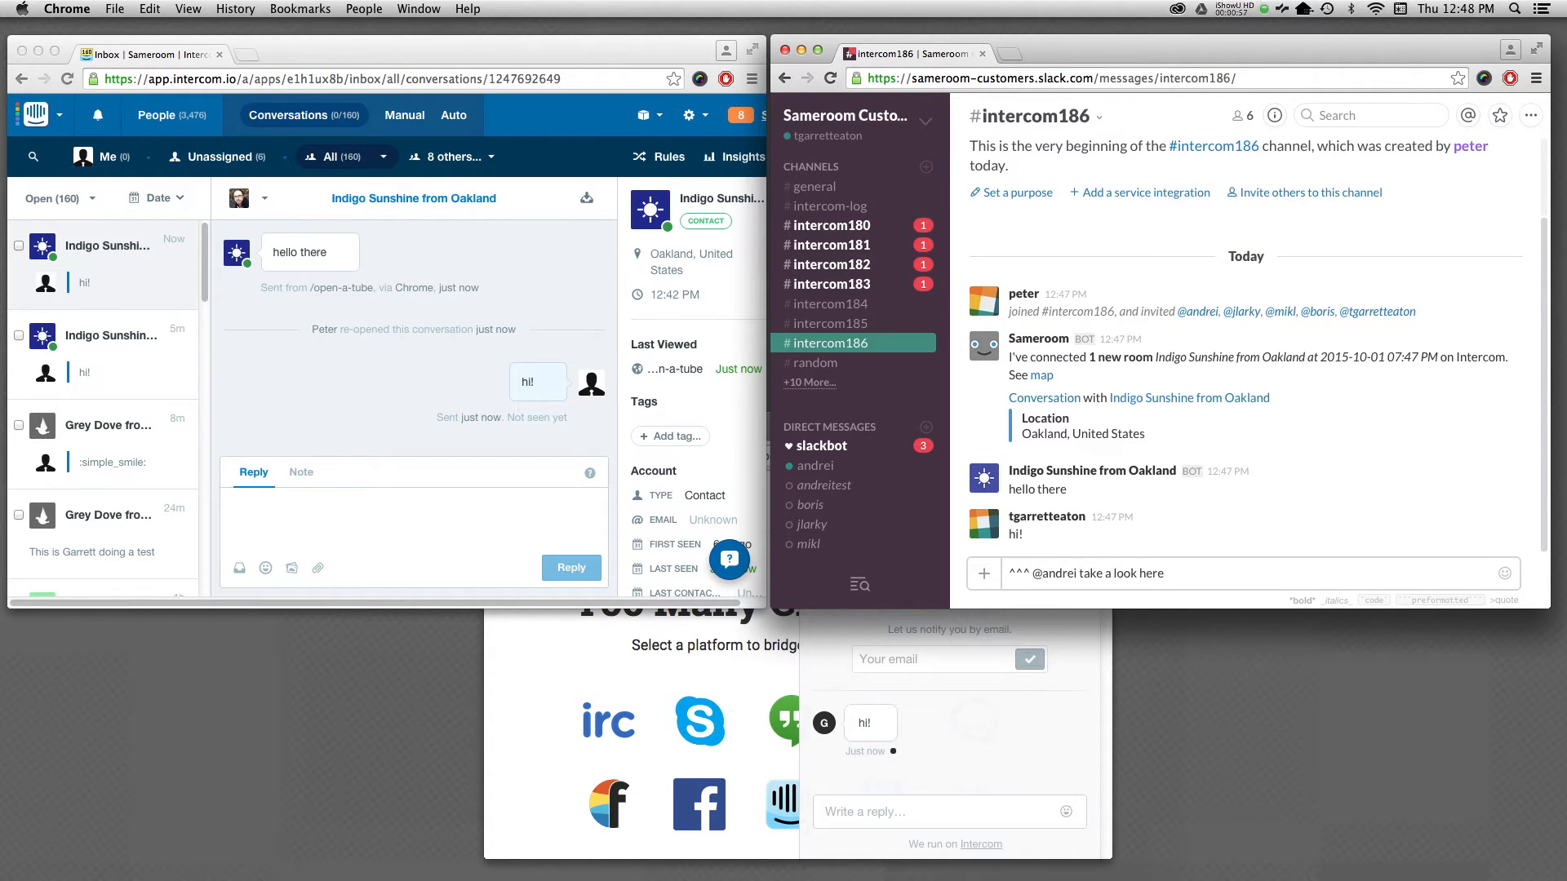
pyautogui.press('enter')
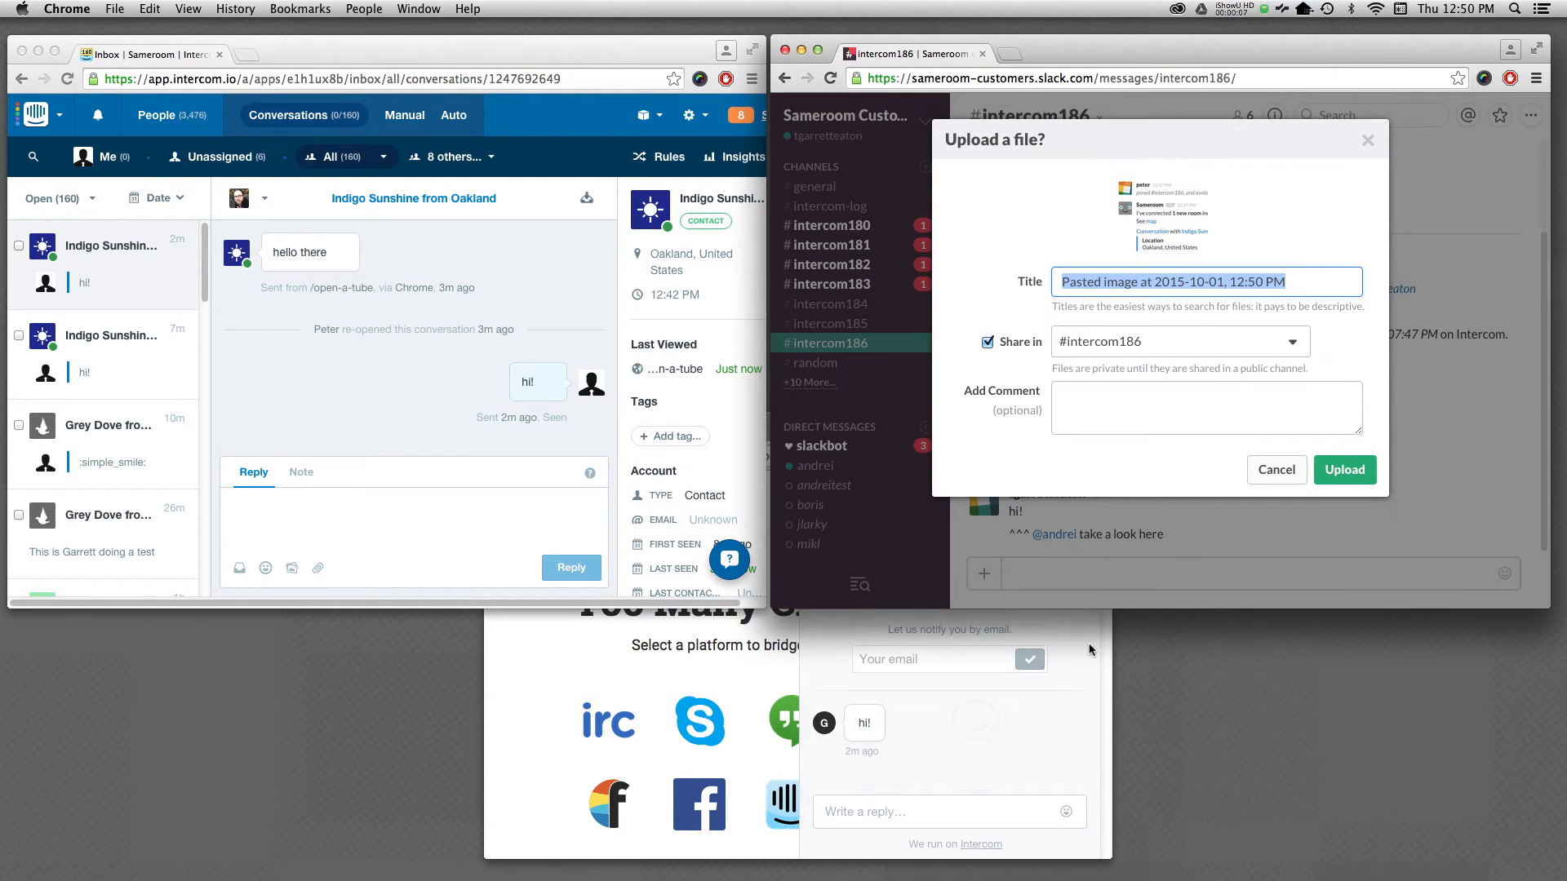
# Upload the pasted screenshot to #intercom186
pyautogui.click(1344, 470)
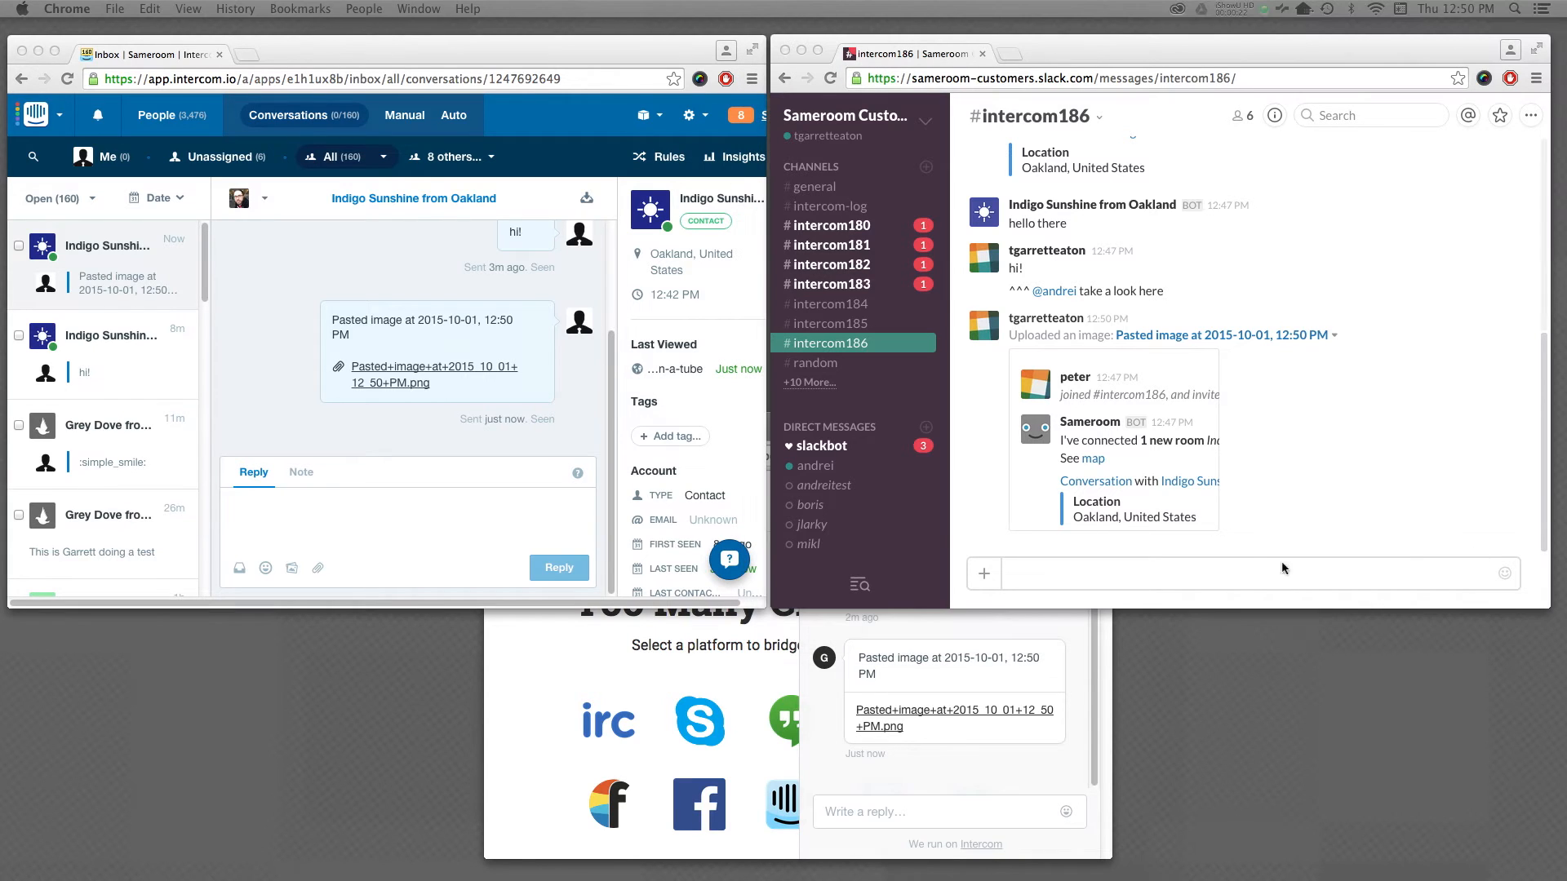
pyautogui.write('-sameroom')
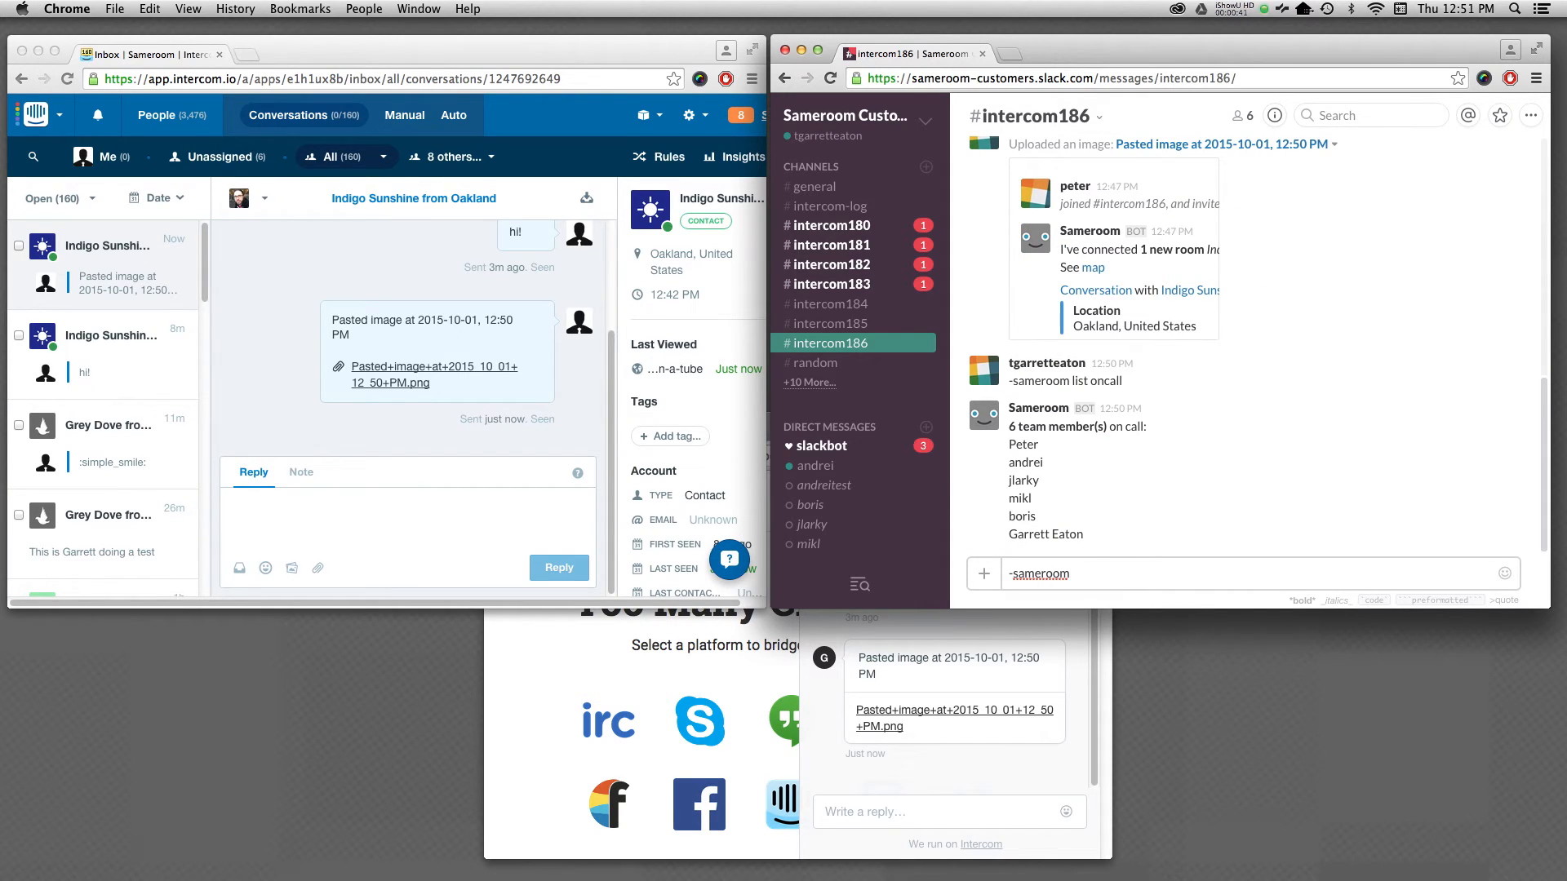
pyautogui.write('offcall @boris')
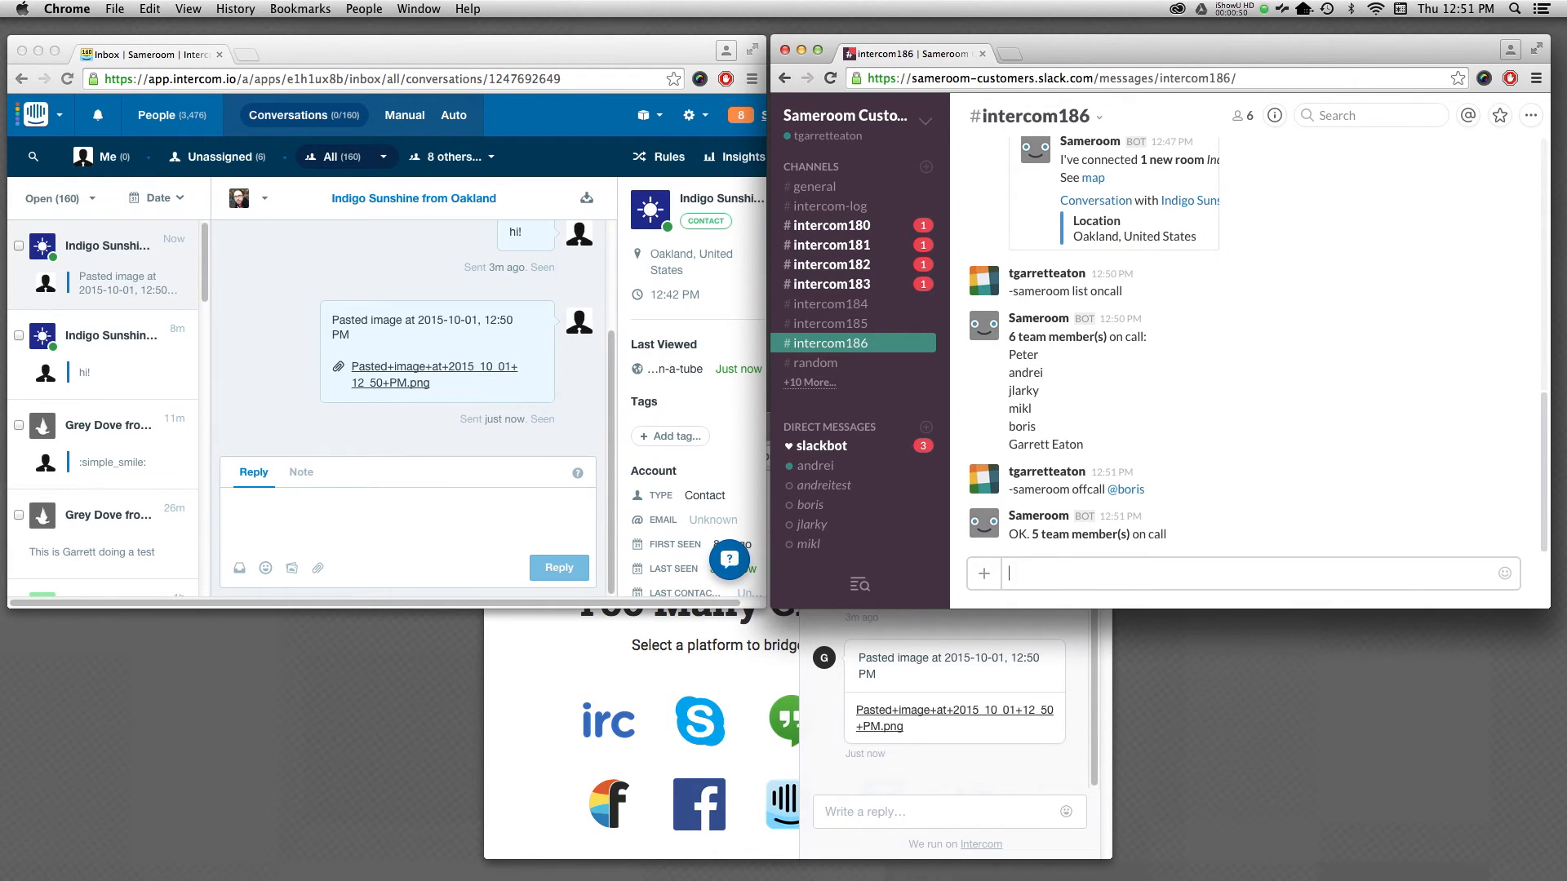
pyautogui.write('-samero')
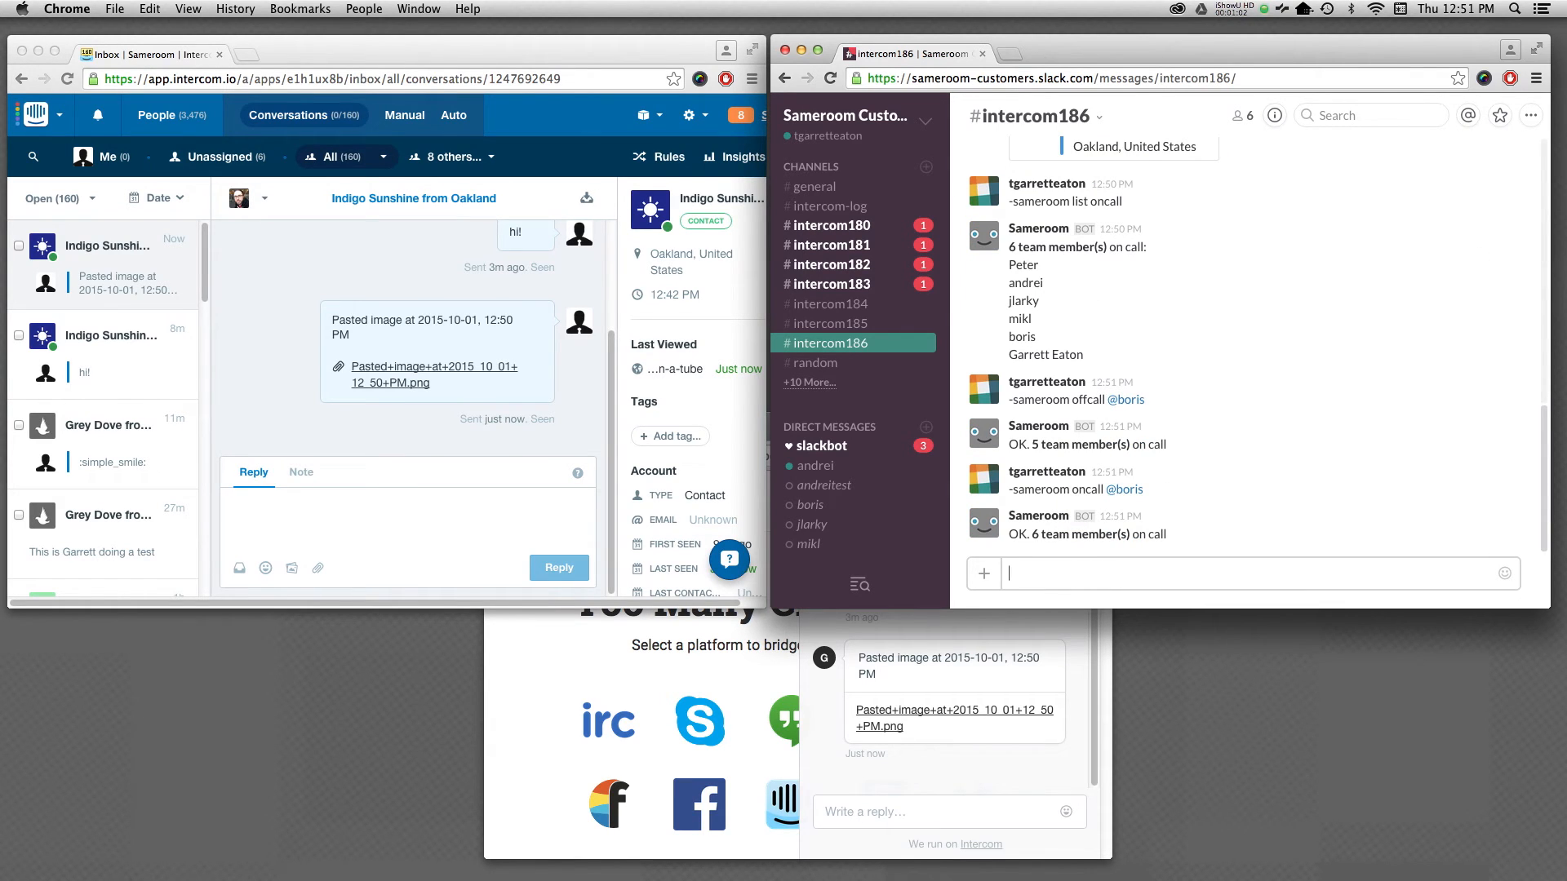
pyautogui.write('-samer')
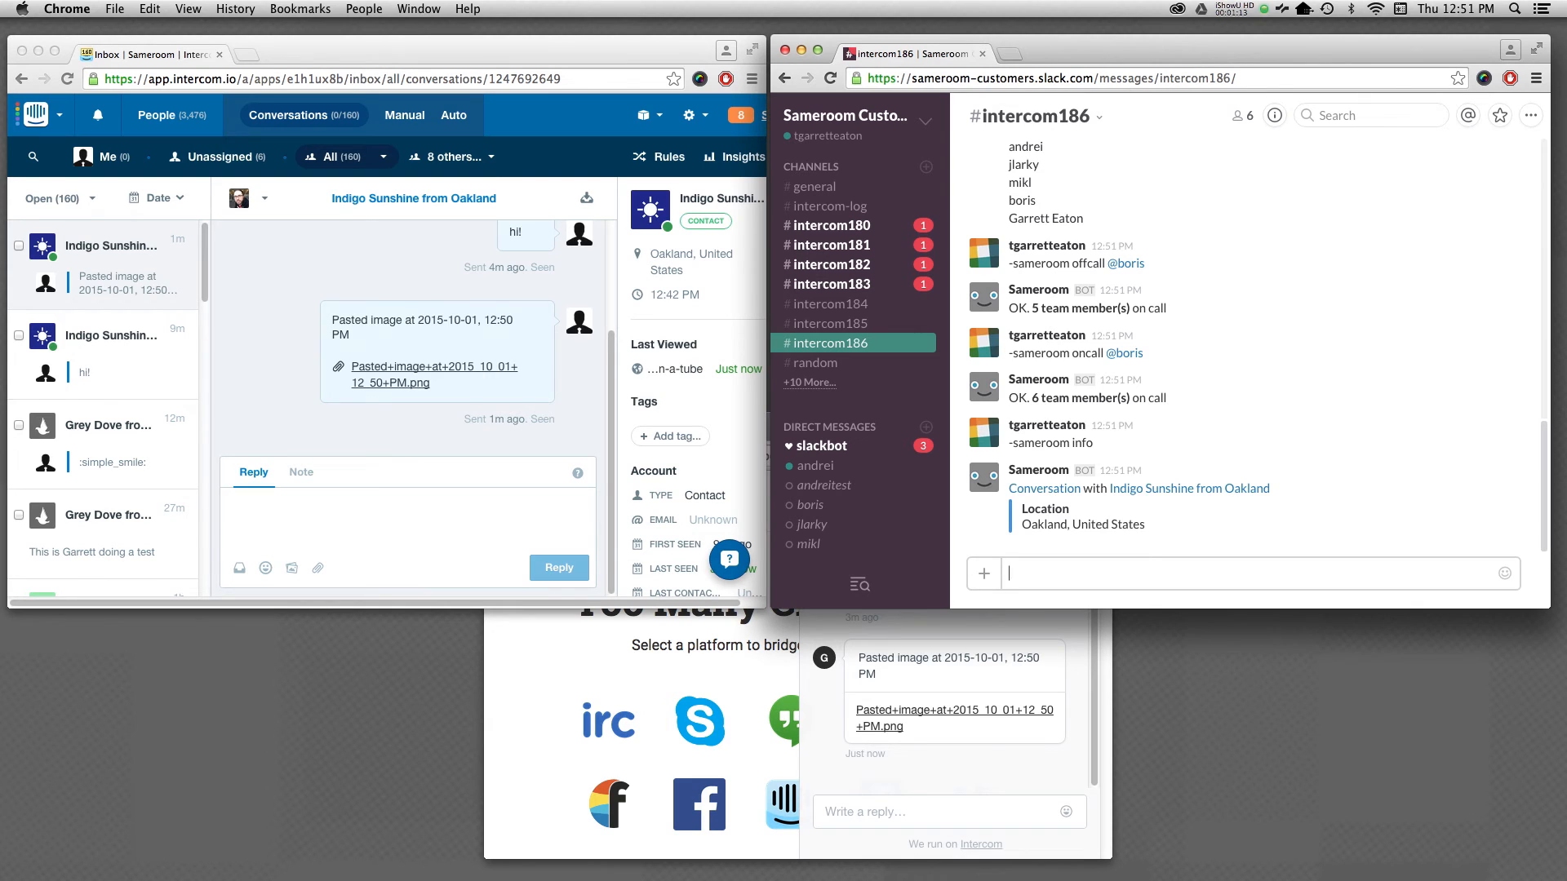
# Archive #intercom186 with /archive and confirm the archive
pyautogui.write('/archive')
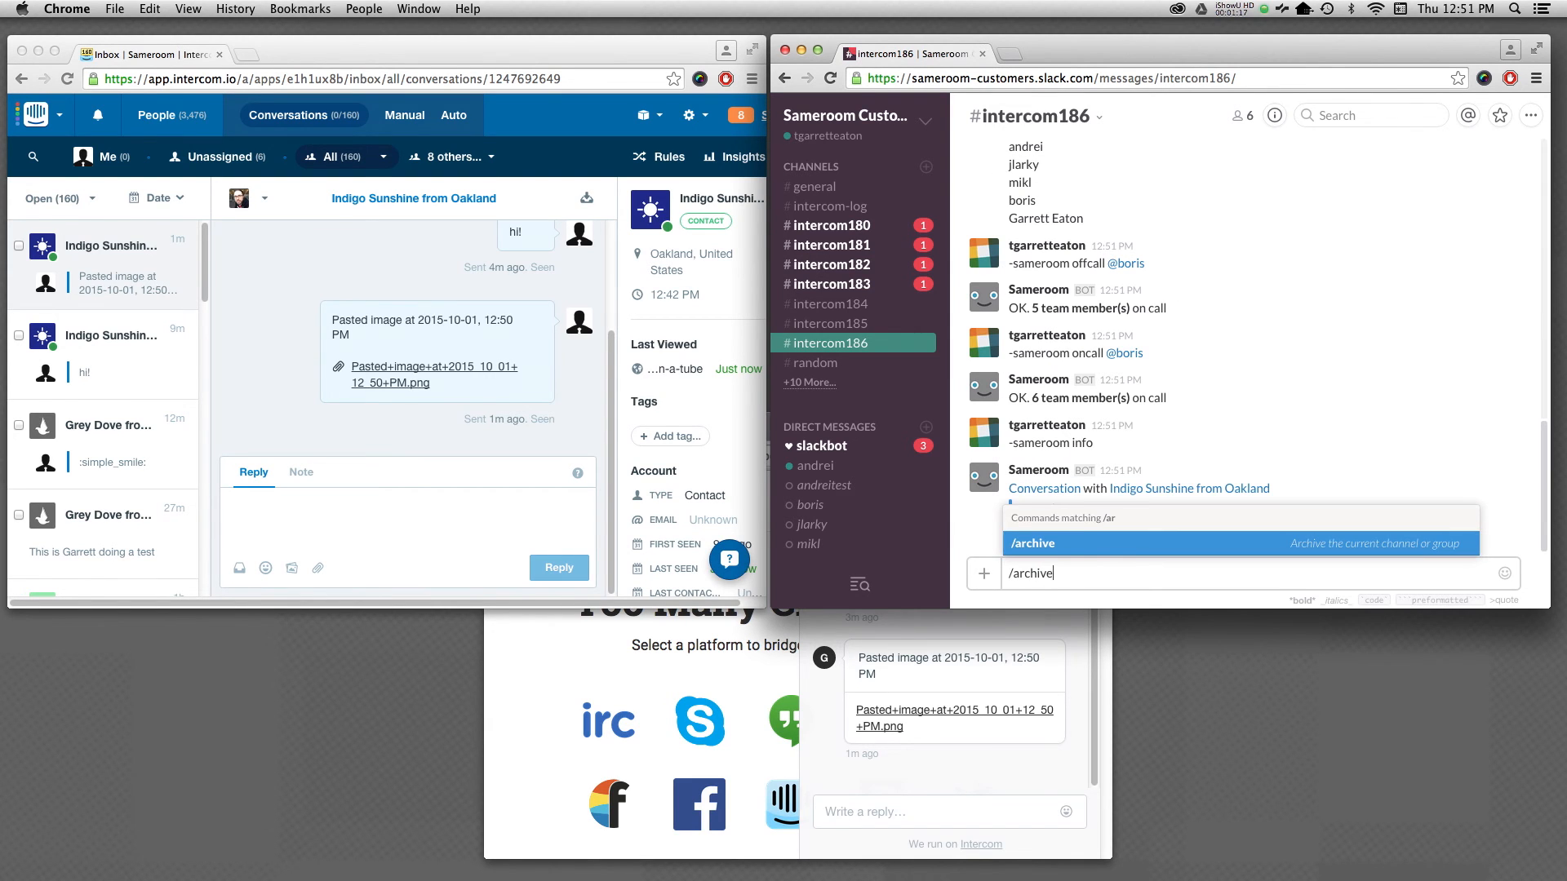
pyautogui.press('Enter')
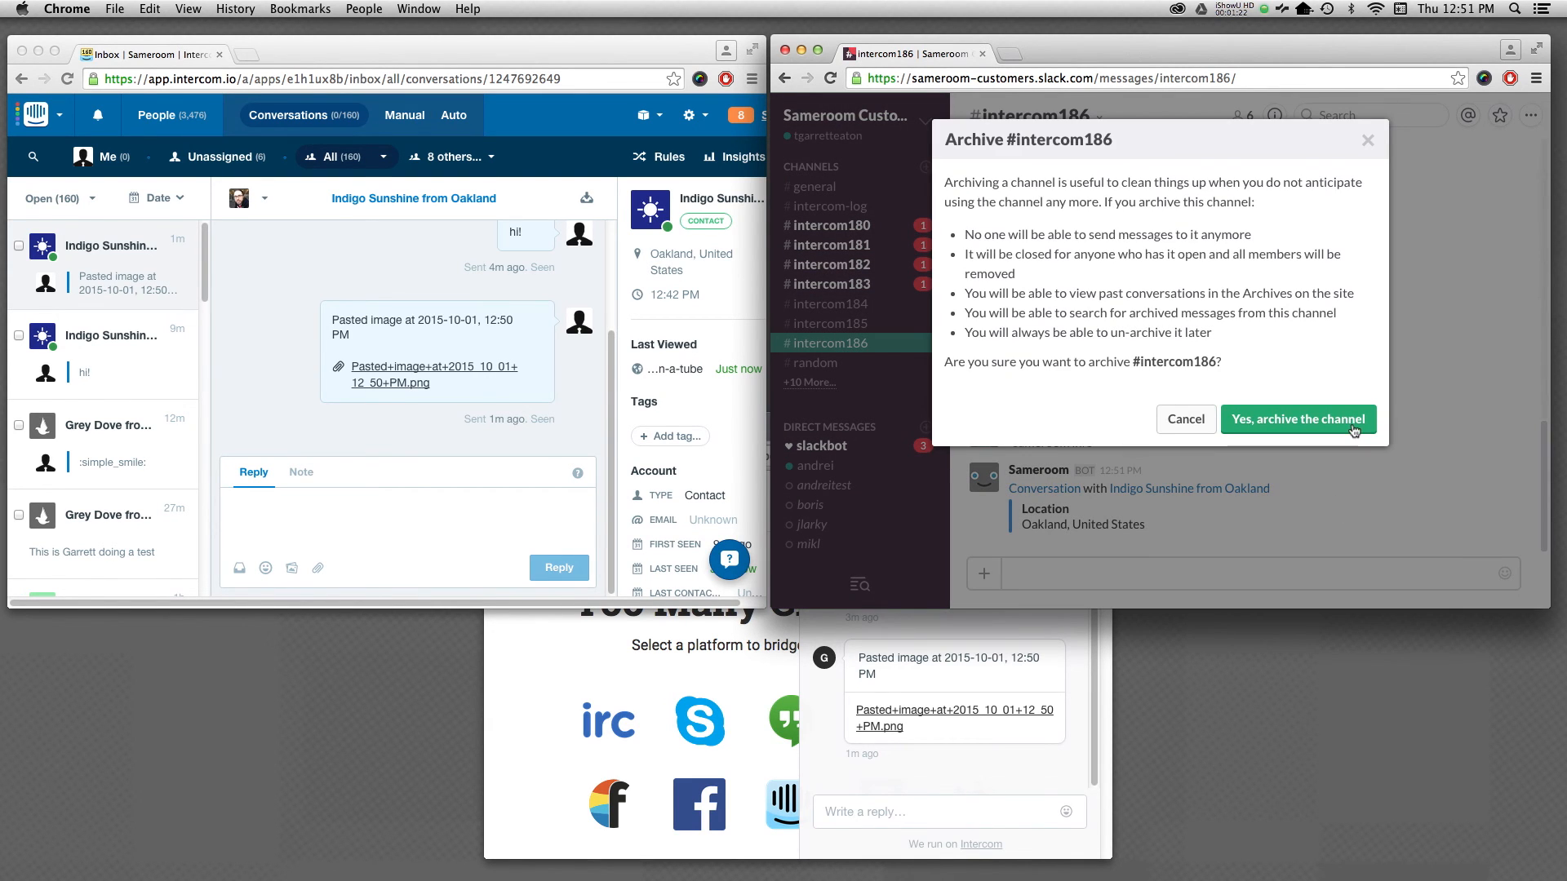
pyautogui.click(1296, 419)
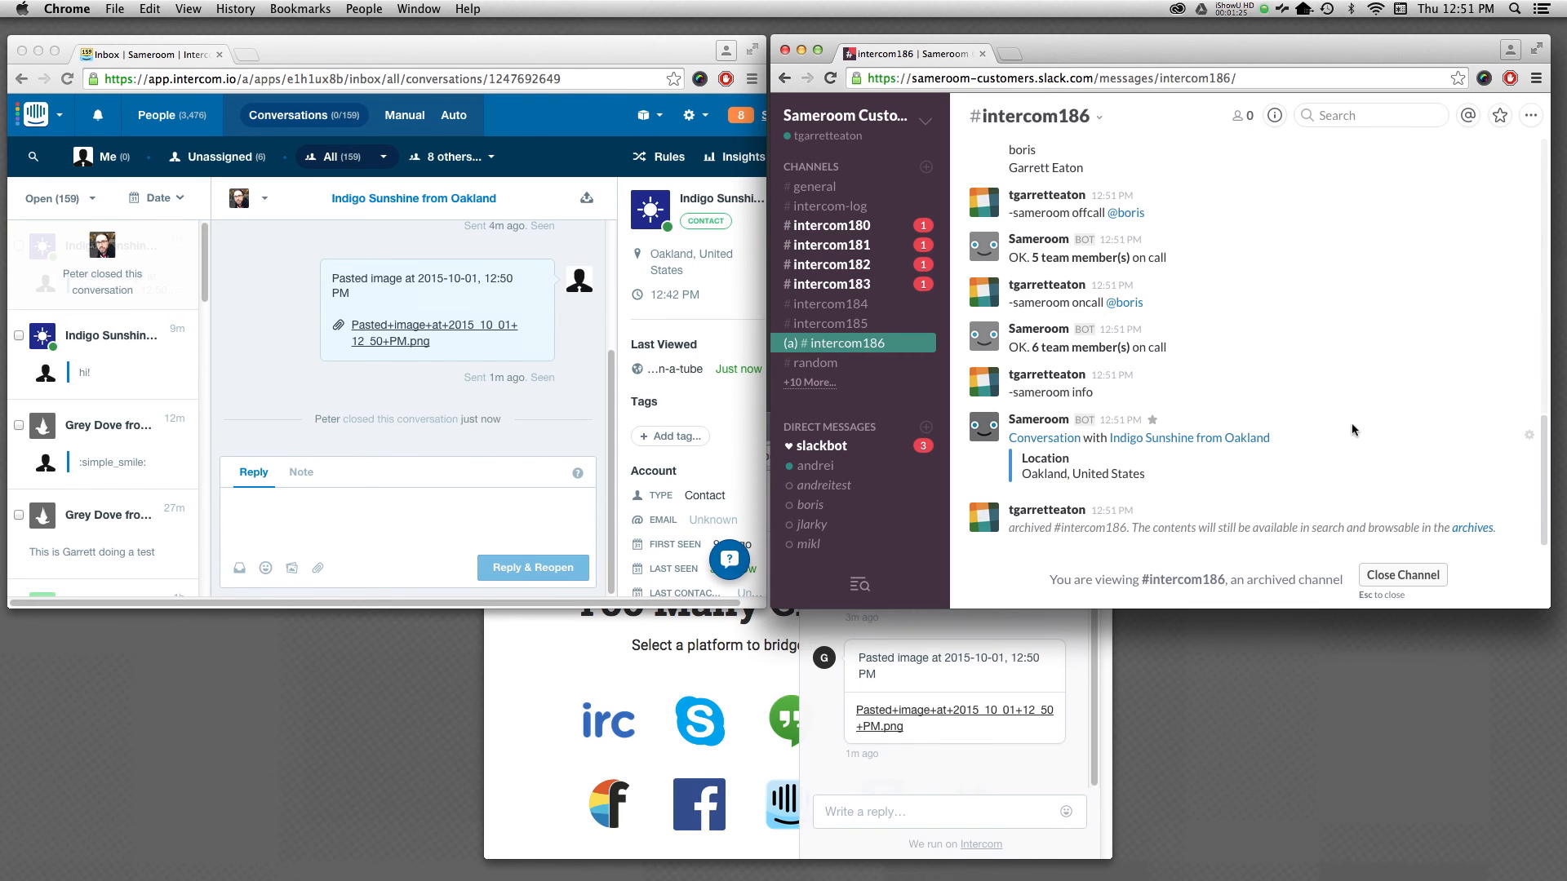